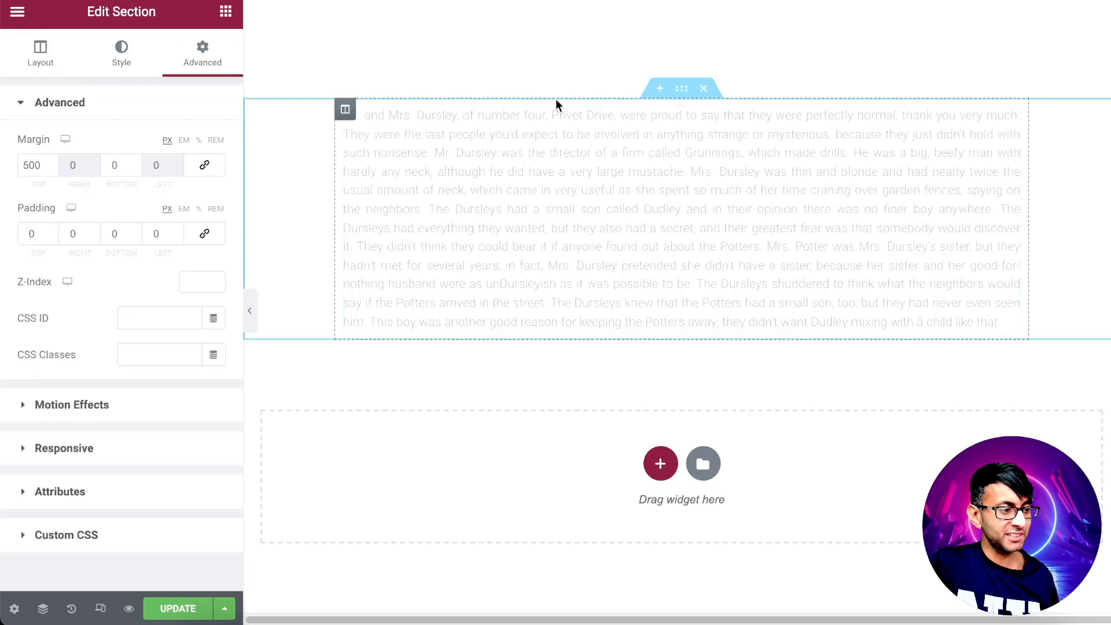
Select the Dursley paragraph's Text Editor widget, whose Advanced settings carry the class text1
click(39, 49)
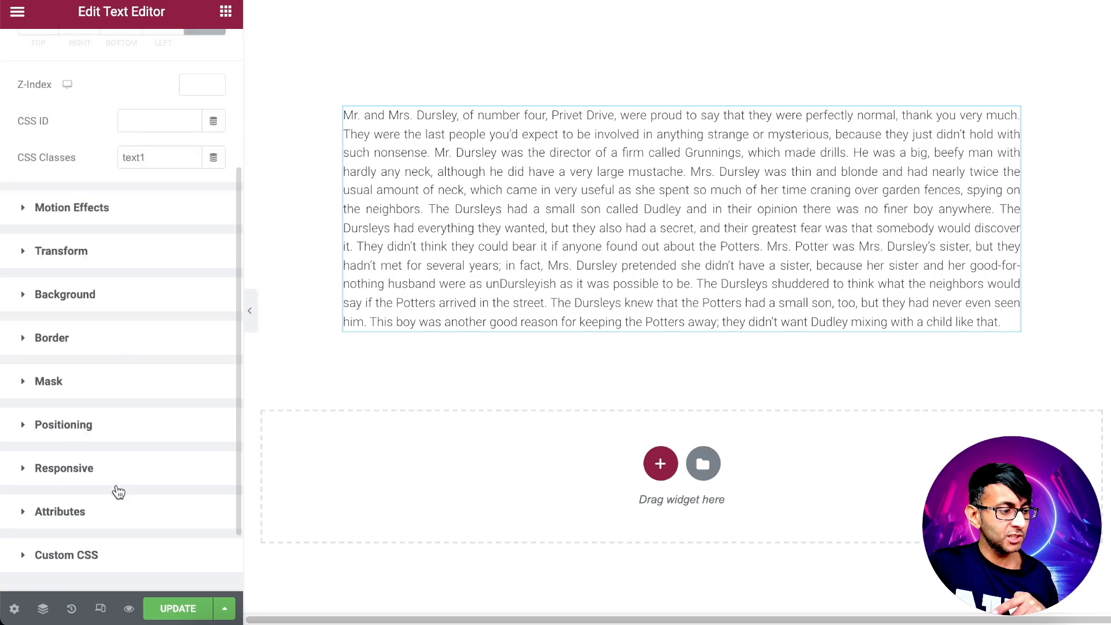
click(65, 556)
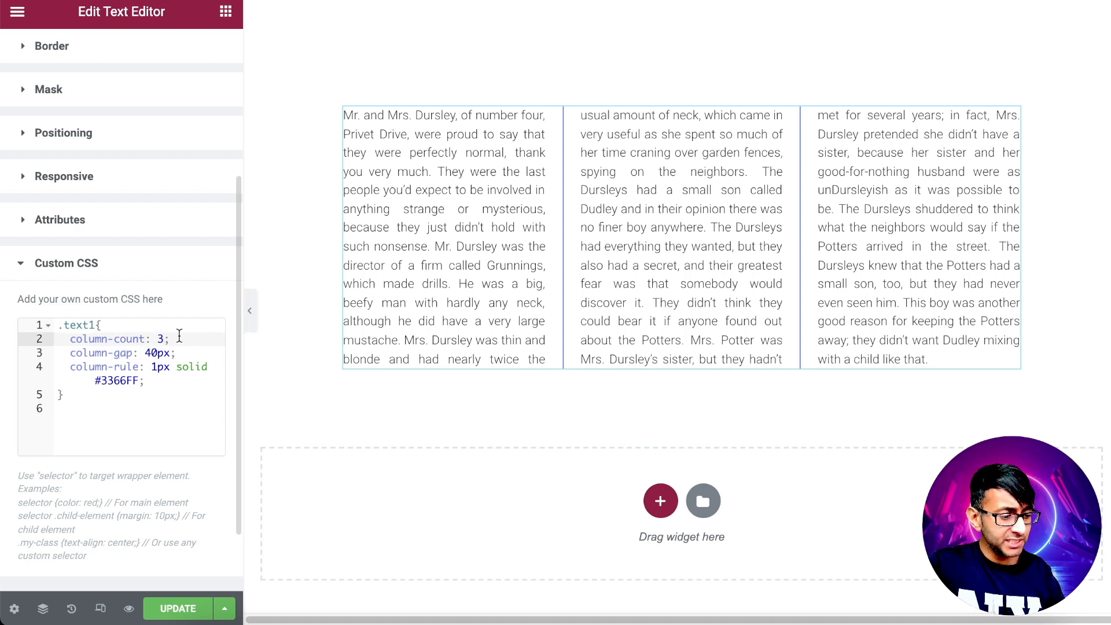
Try other column-count and rule-width values, settling on column-count 3
text(1)
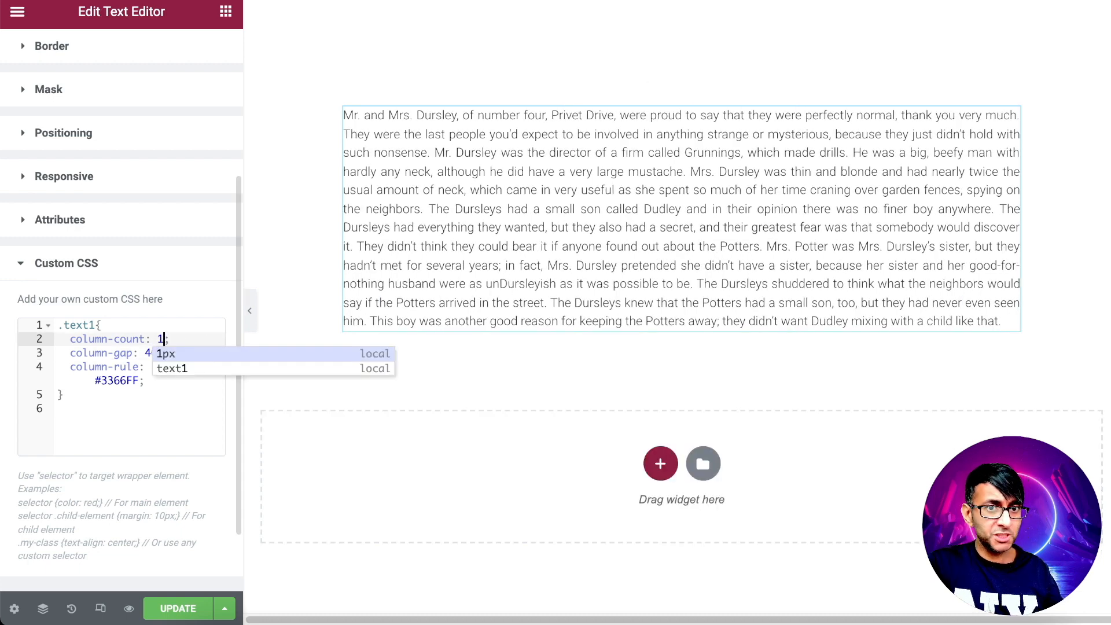
text(5)
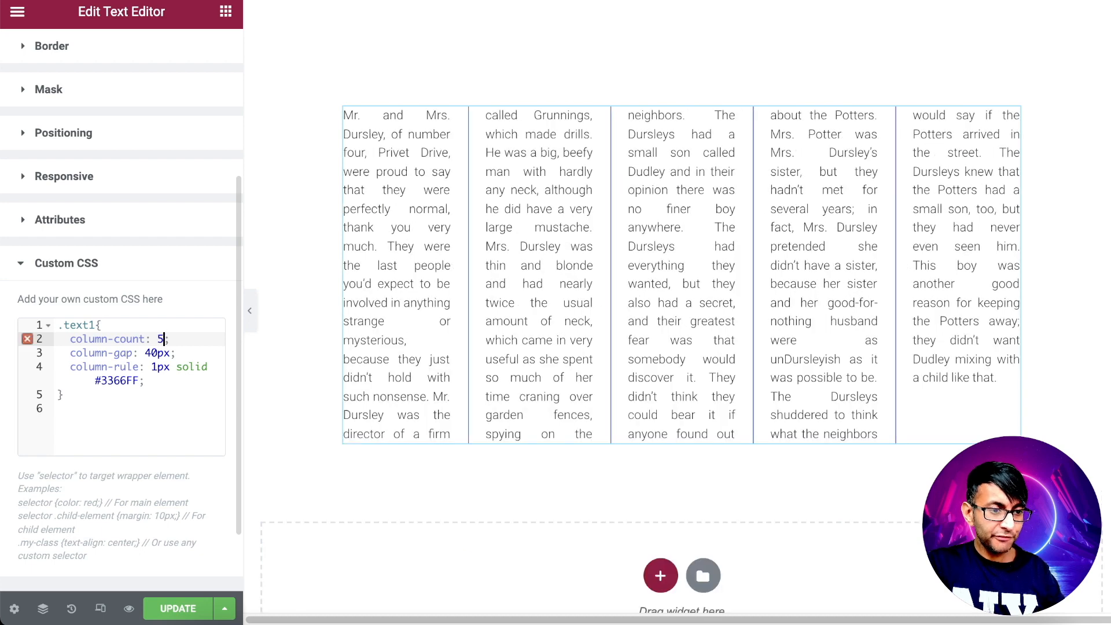
text(0)
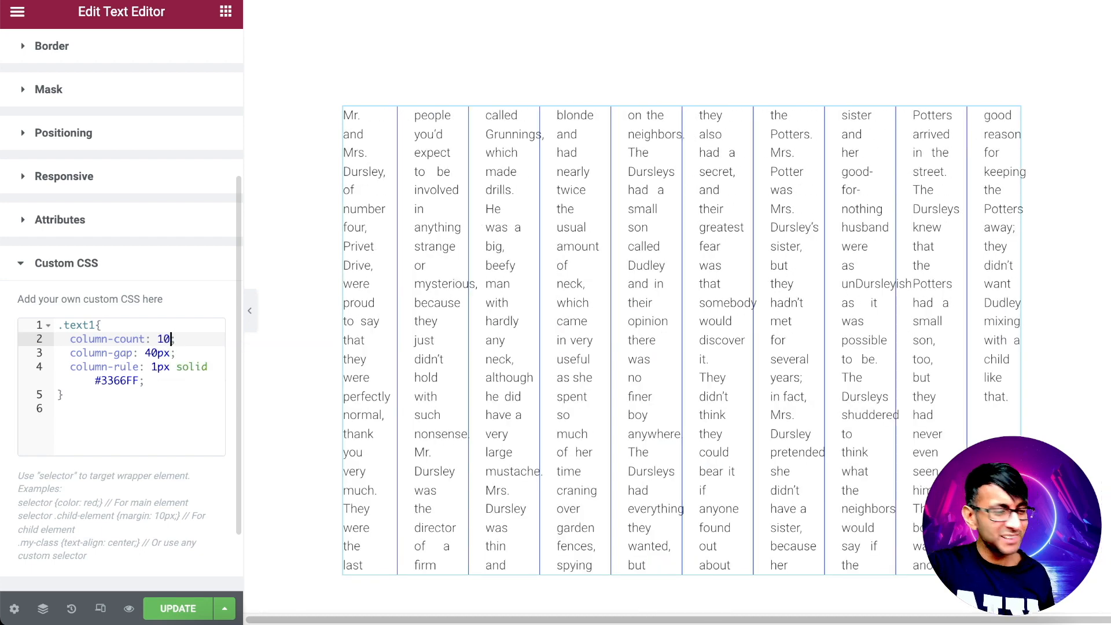
text(3)
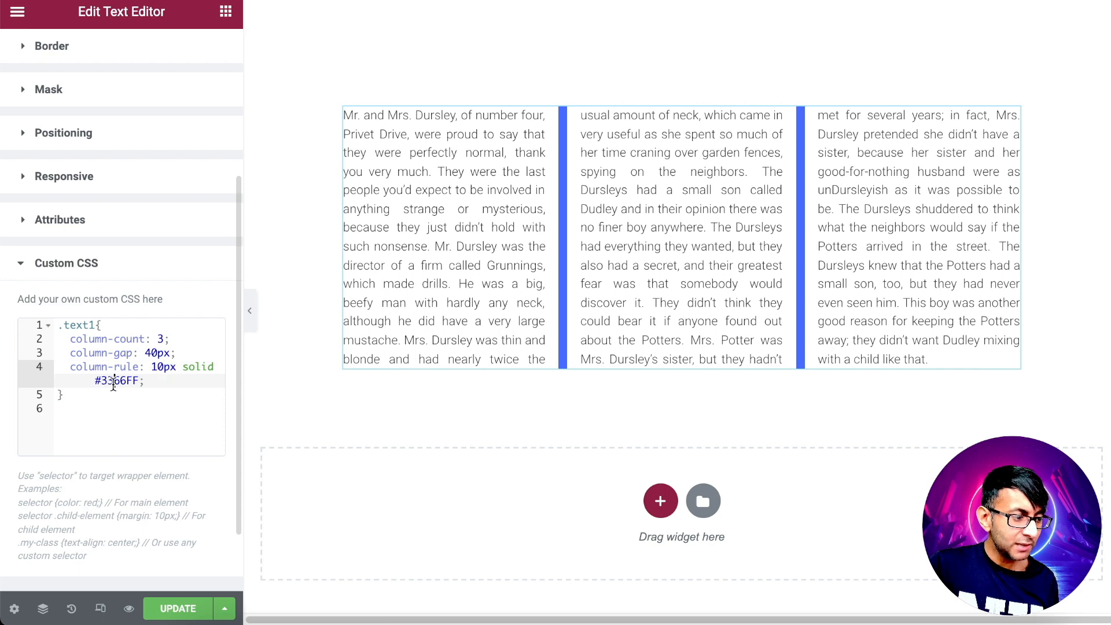
Set column-rule to 1px solid #f3f3f3 so the dividers are faint light grey
text(#f3f)
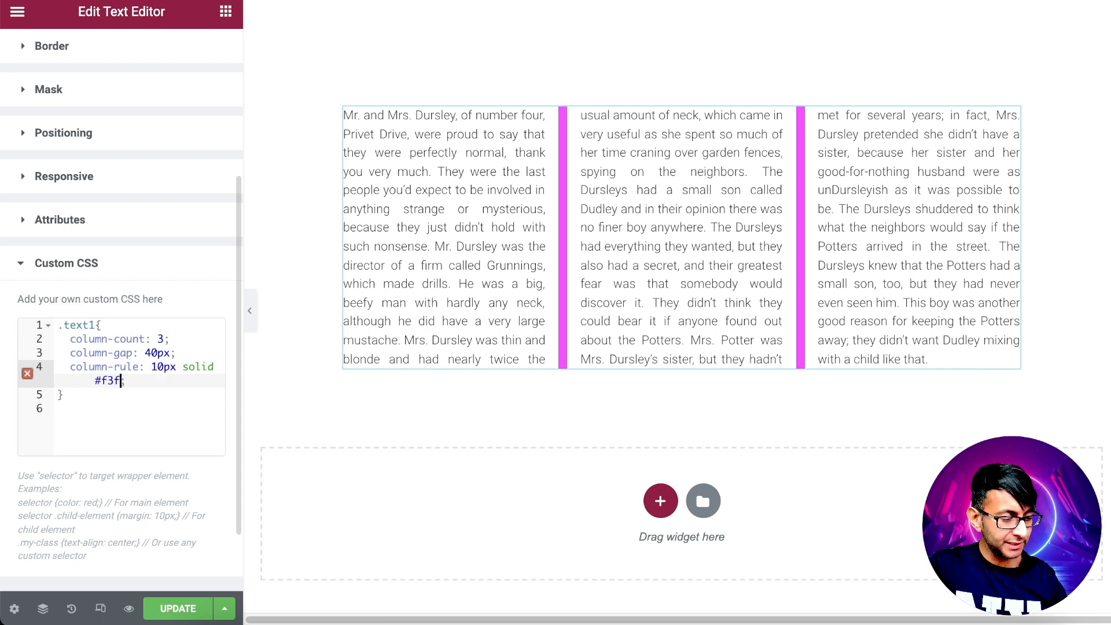
text(3f3;)
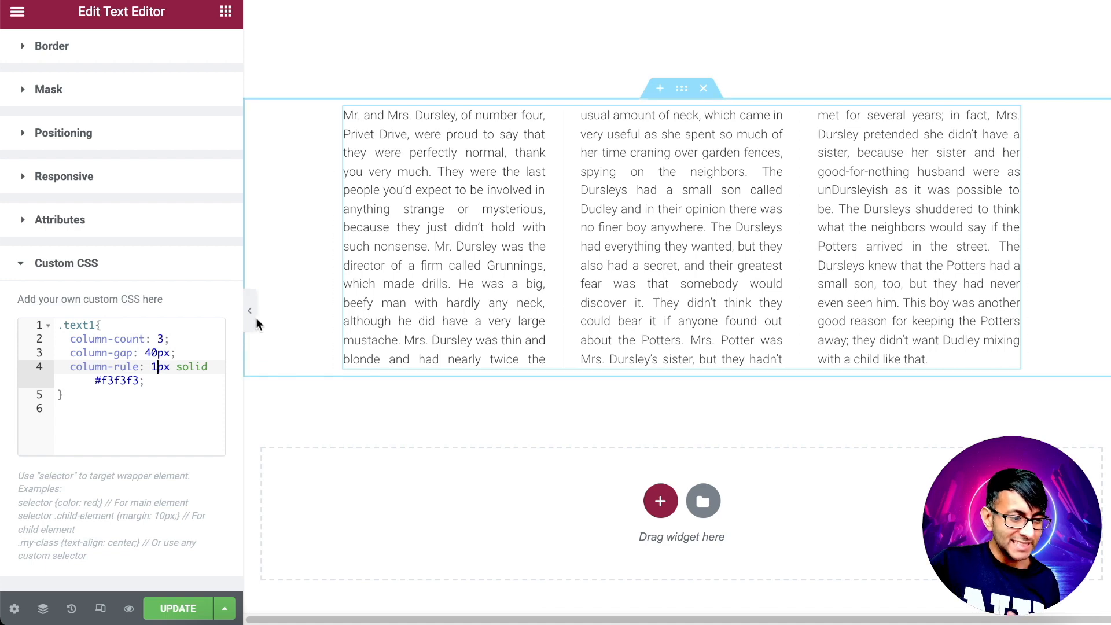
click(250, 310)
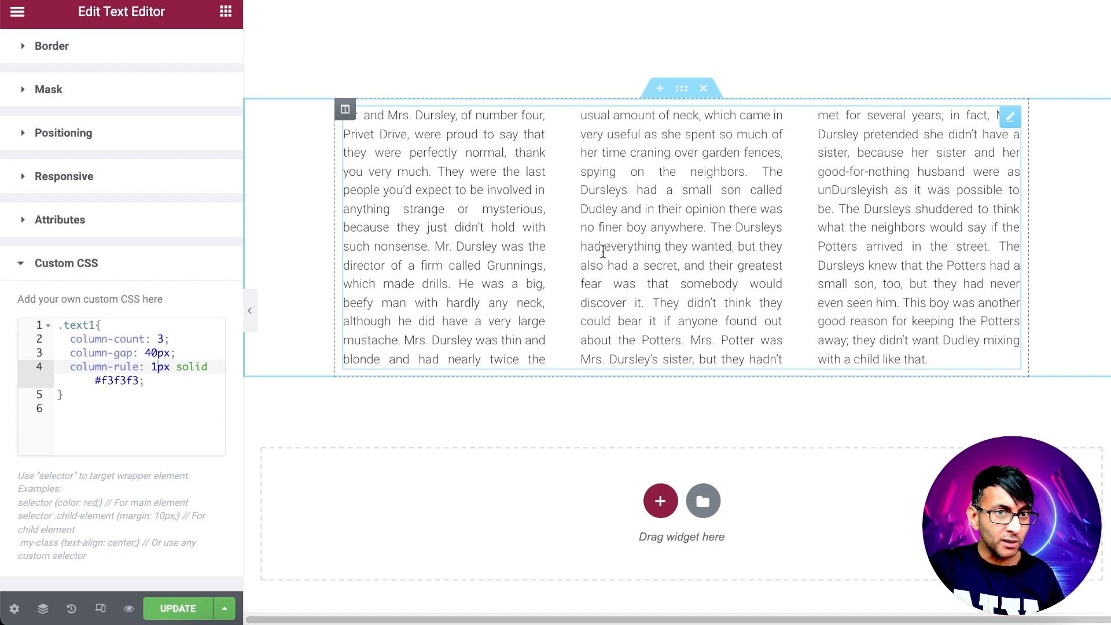
mouse_move(477, 234)
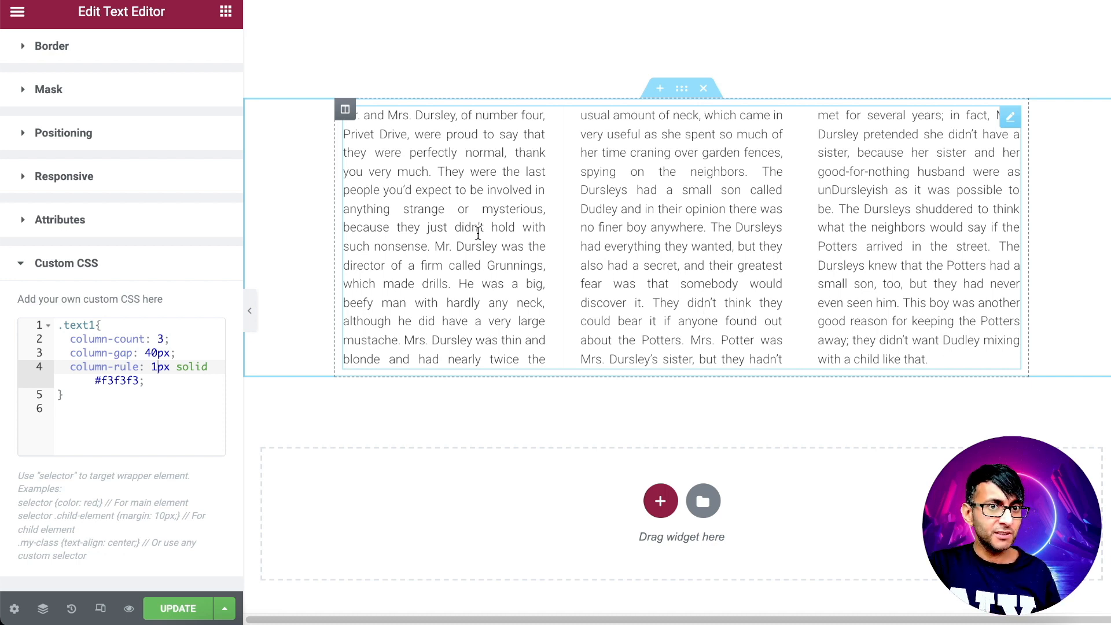